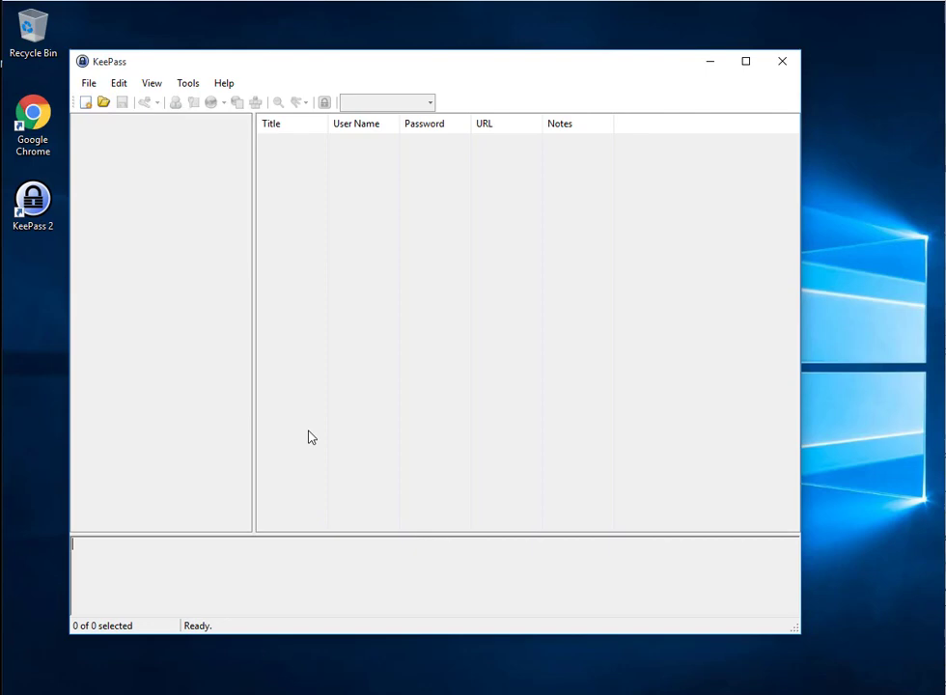
- Begin a new password database, bringing up the file-location notice
{"action": "left_click", "coordinate": [85, 103]}
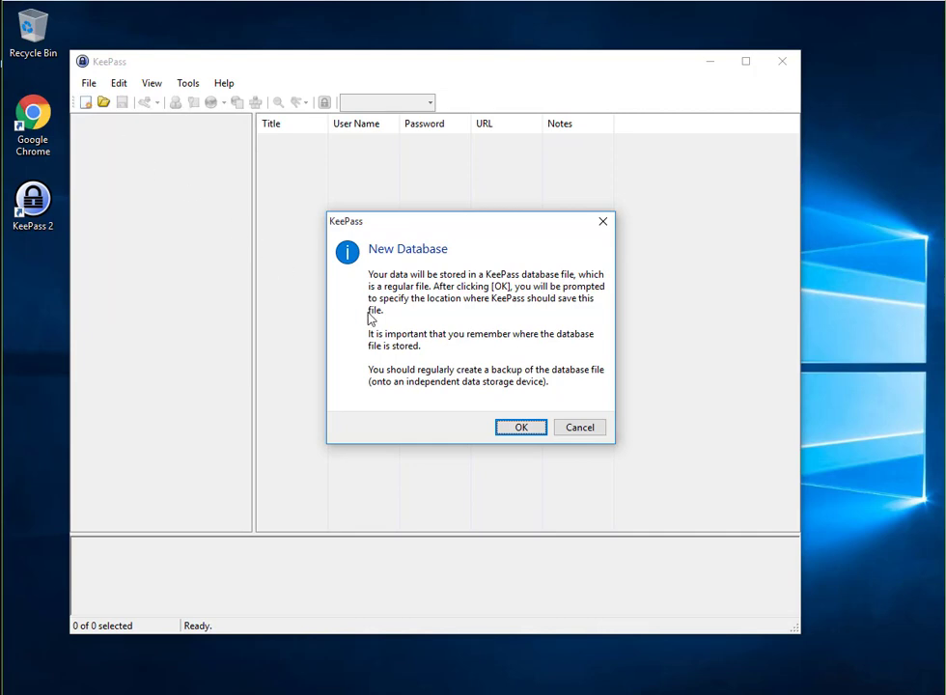
{"action": "mouse_move", "coordinate": [448, 347]}
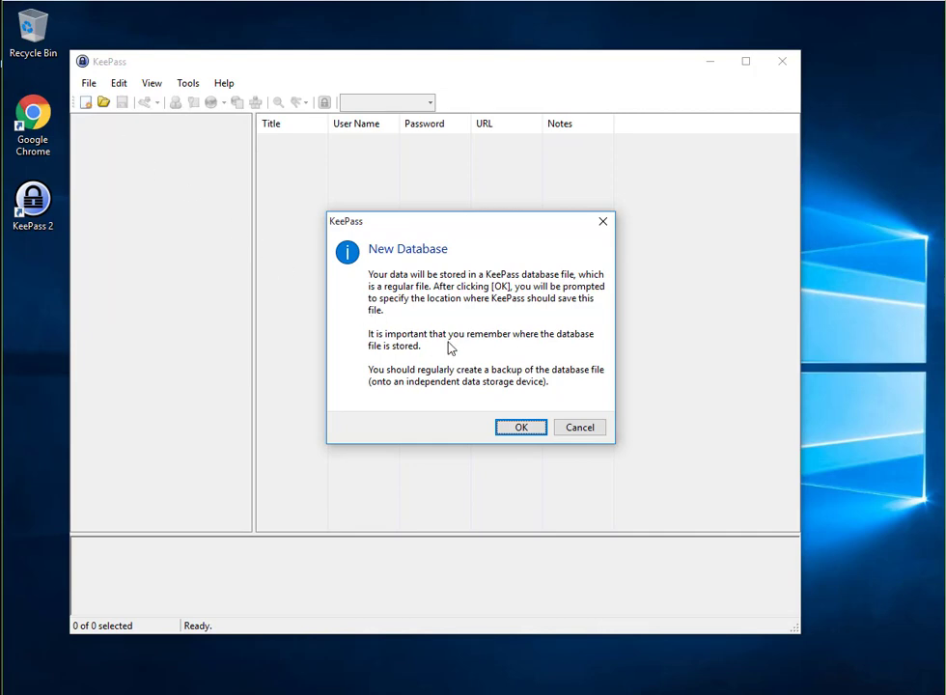
- Save the database as NewDatabase.kdbx in Documents and reach the master key setup
{"action": "left_click", "coordinate": [522, 427]}
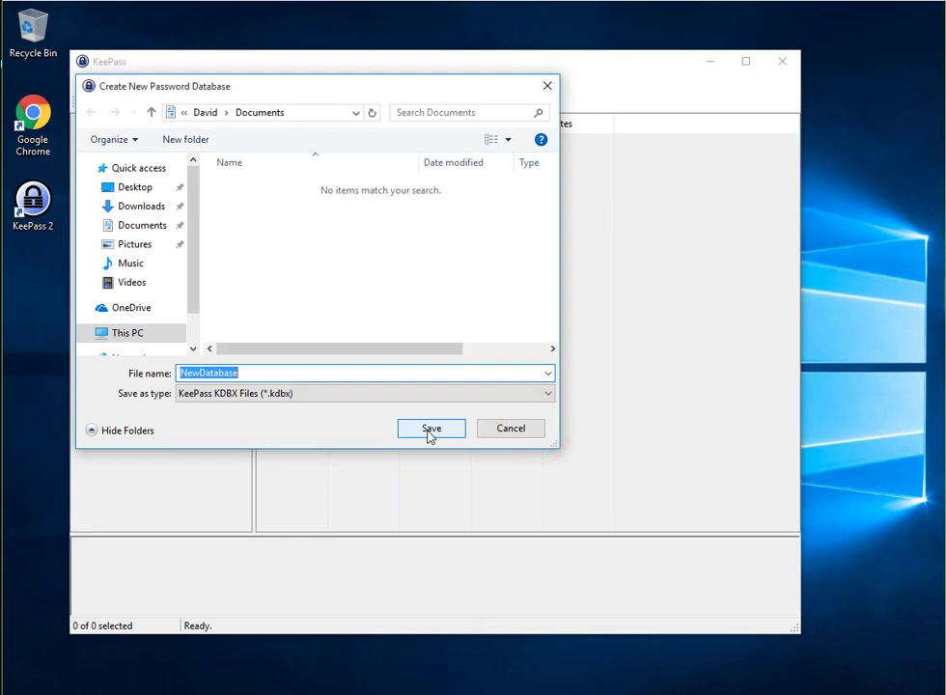
{"action": "left_click", "coordinate": [433, 429]}
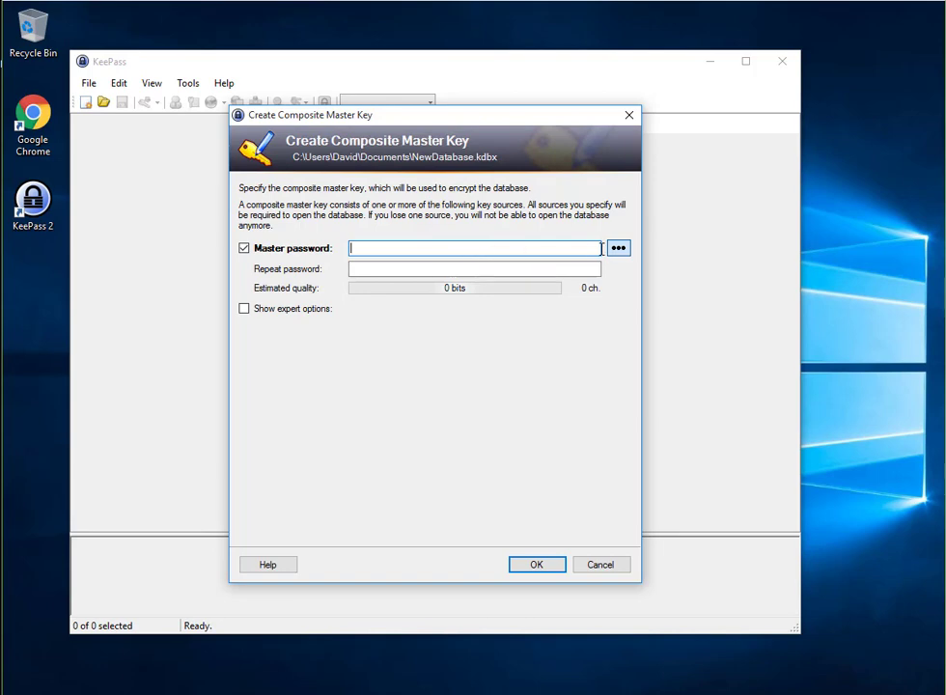
{"action": "mouse_move", "coordinate": [617, 249]}
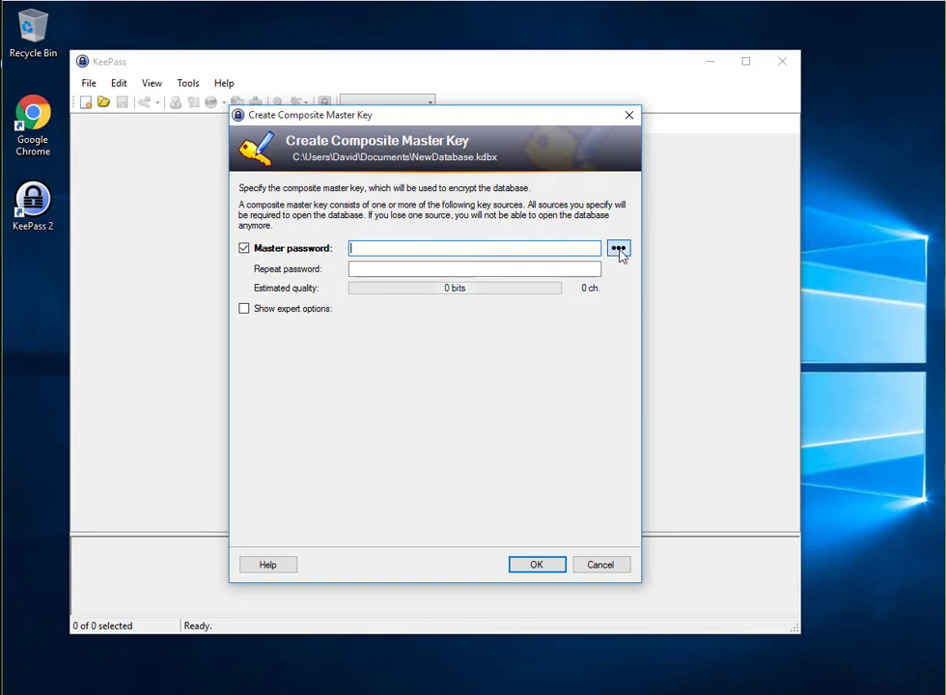
{"action": "left_click", "coordinate": [618, 247]}
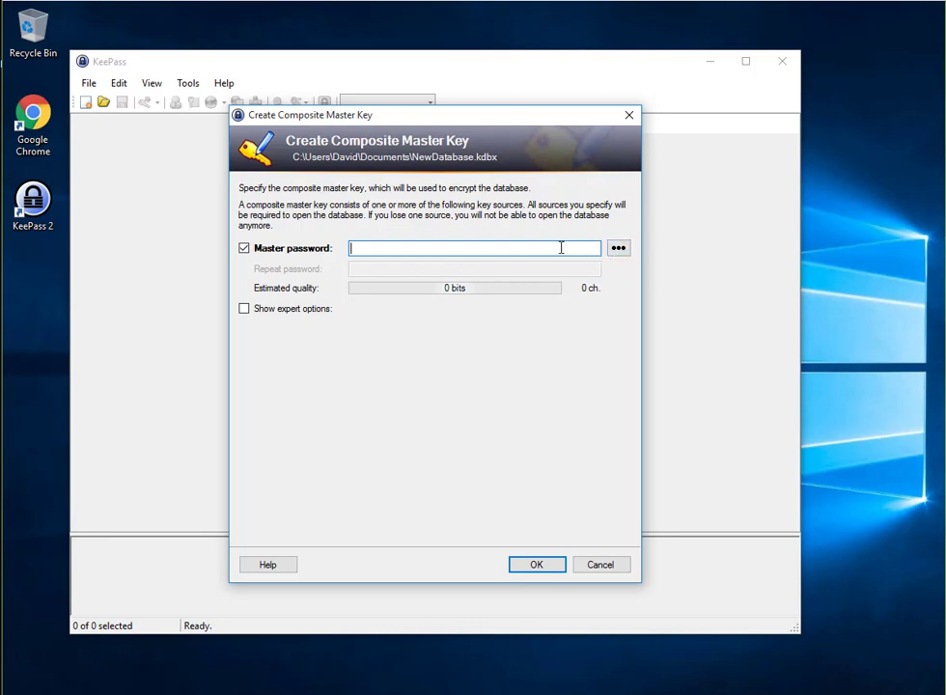
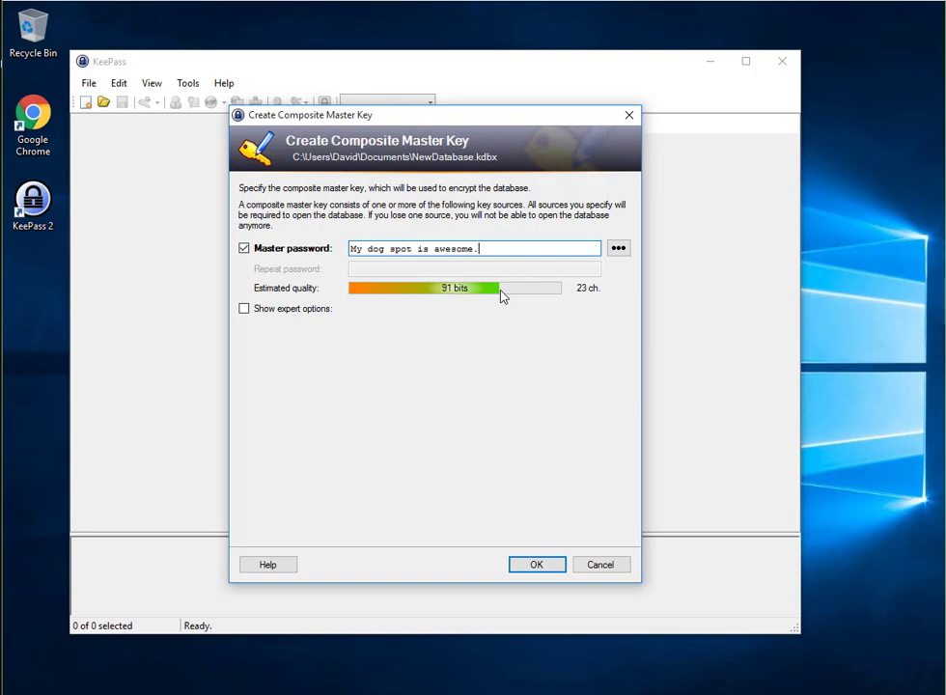
{"action": "mouse_move", "coordinate": [502, 340]}
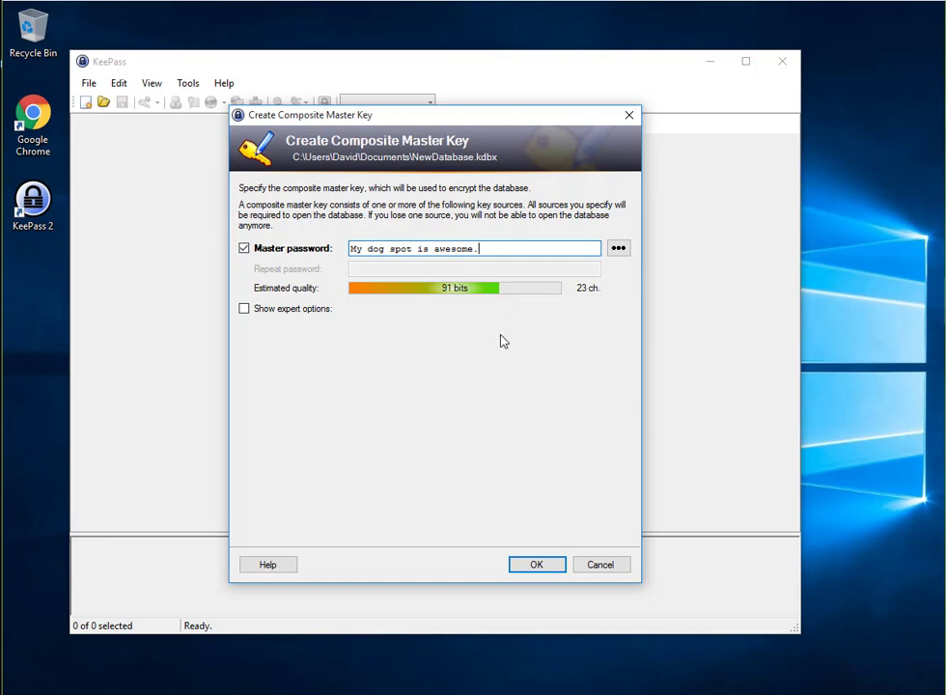
{"action": "left_click", "coordinate": [537, 564]}
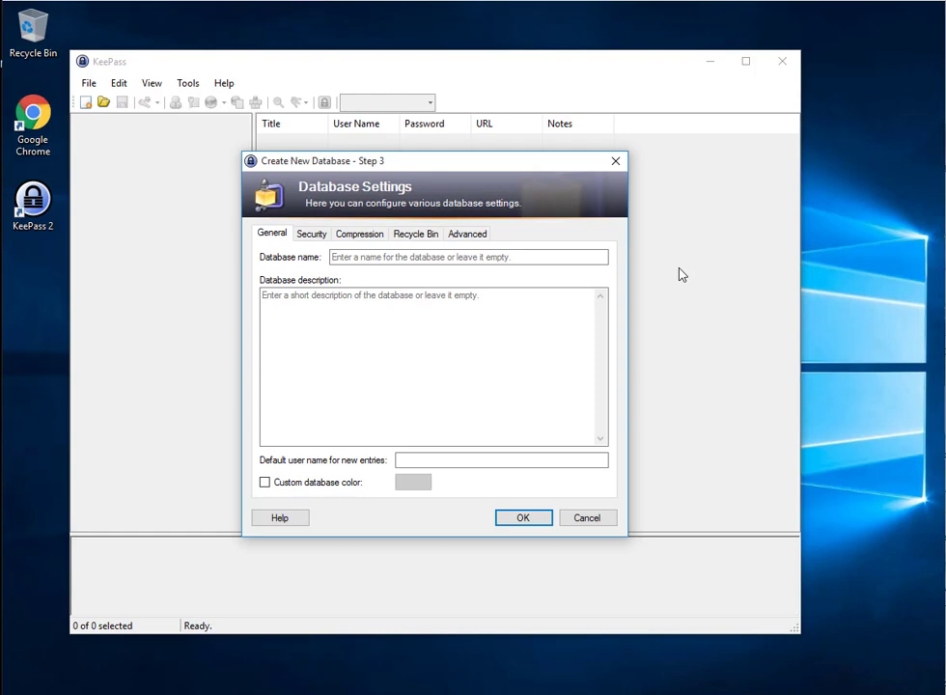
{"action": "mouse_move", "coordinate": [313, 243]}
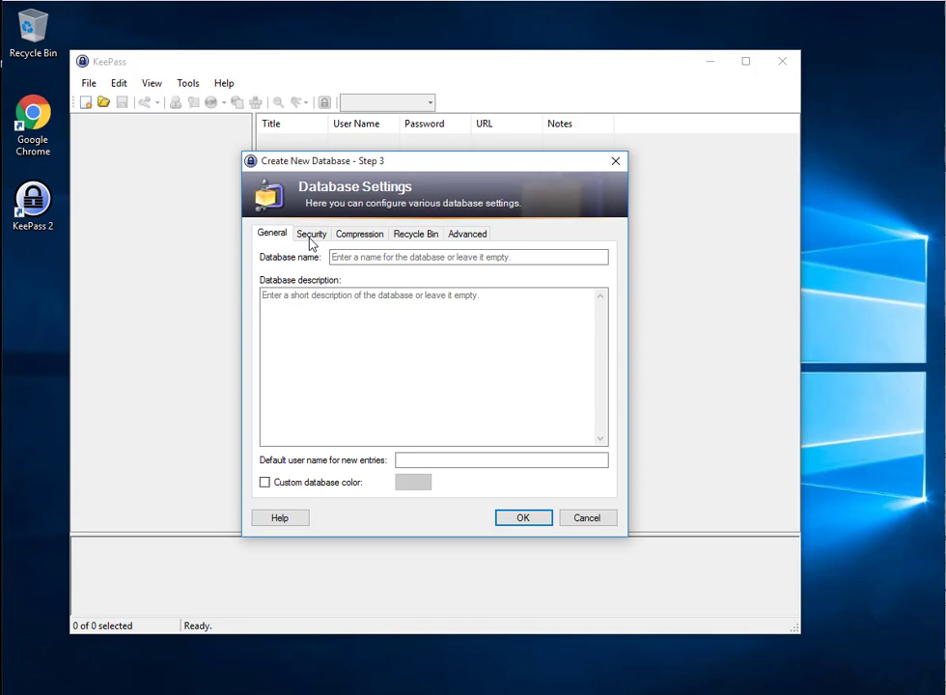
- Show the Security settings with AES encryption and AES-KDF key transformation
{"action": "left_click", "coordinate": [311, 234]}
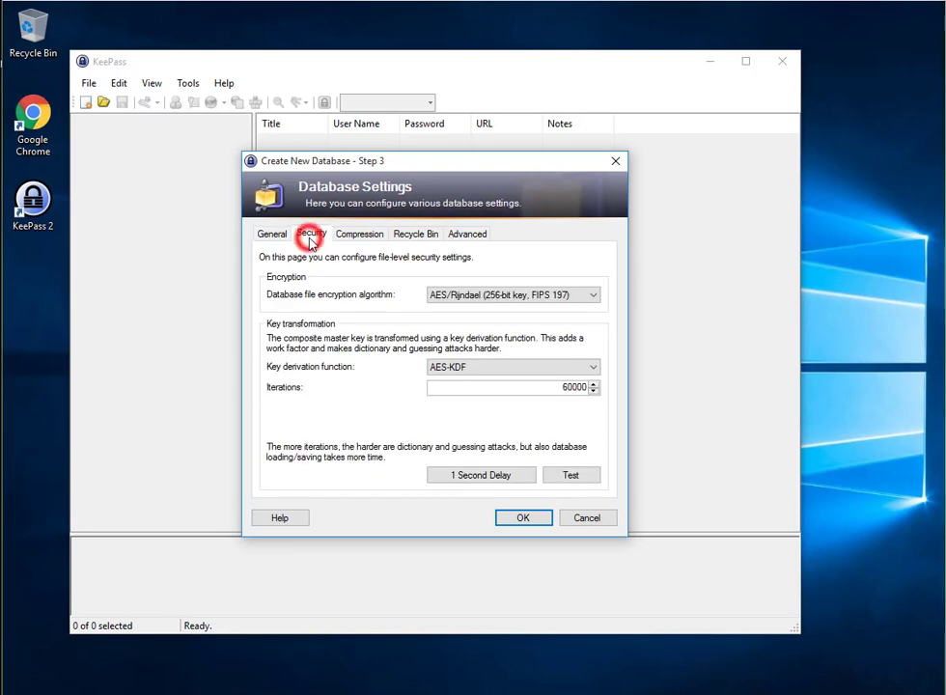
- Raise the key transformation iterations to a one-second delay (6033520) and accept the settings
{"action": "left_click", "coordinate": [479, 475]}
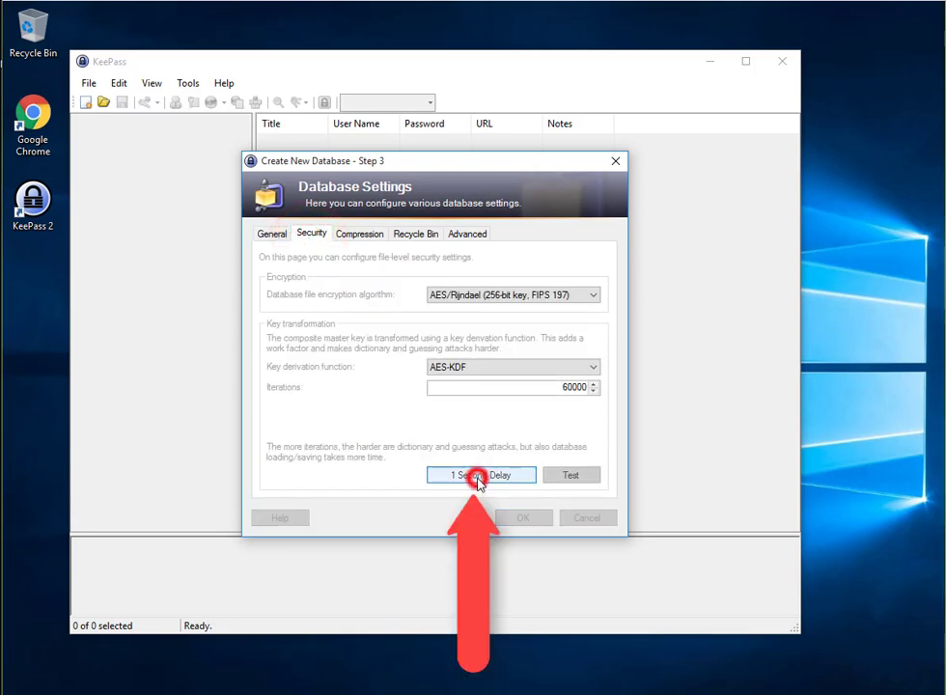
{"action": "left_click", "coordinate": [481, 475]}
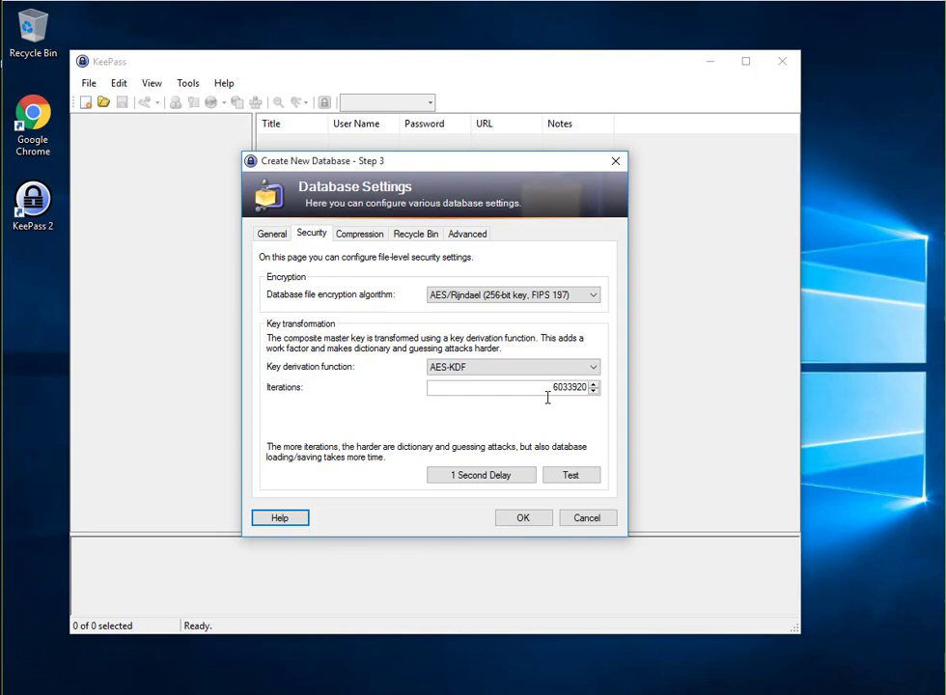
{"action": "left_click", "coordinate": [522, 518]}
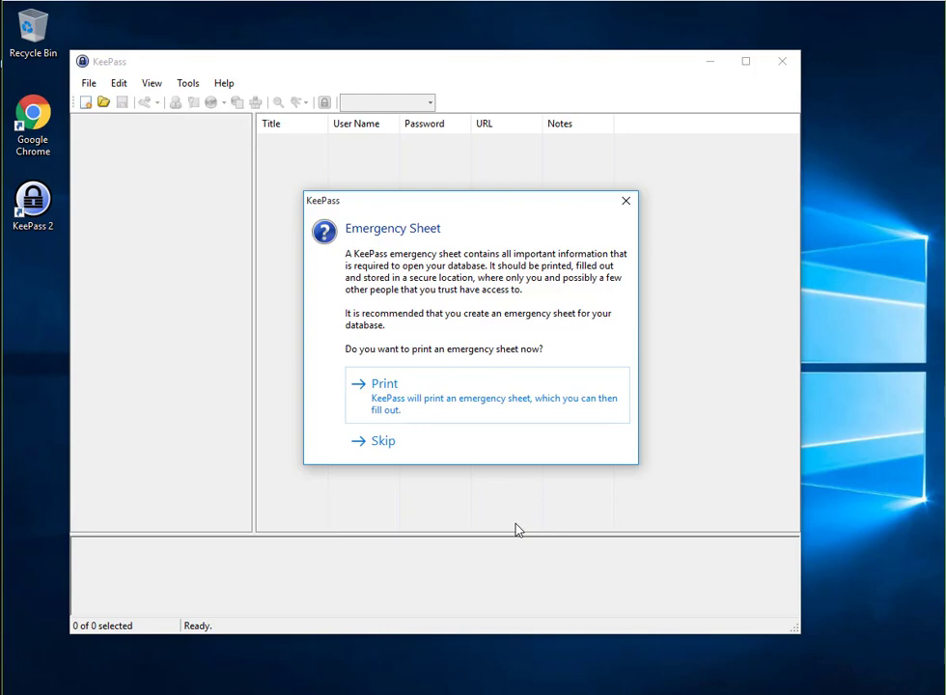
{"action": "mouse_move", "coordinate": [413, 466]}
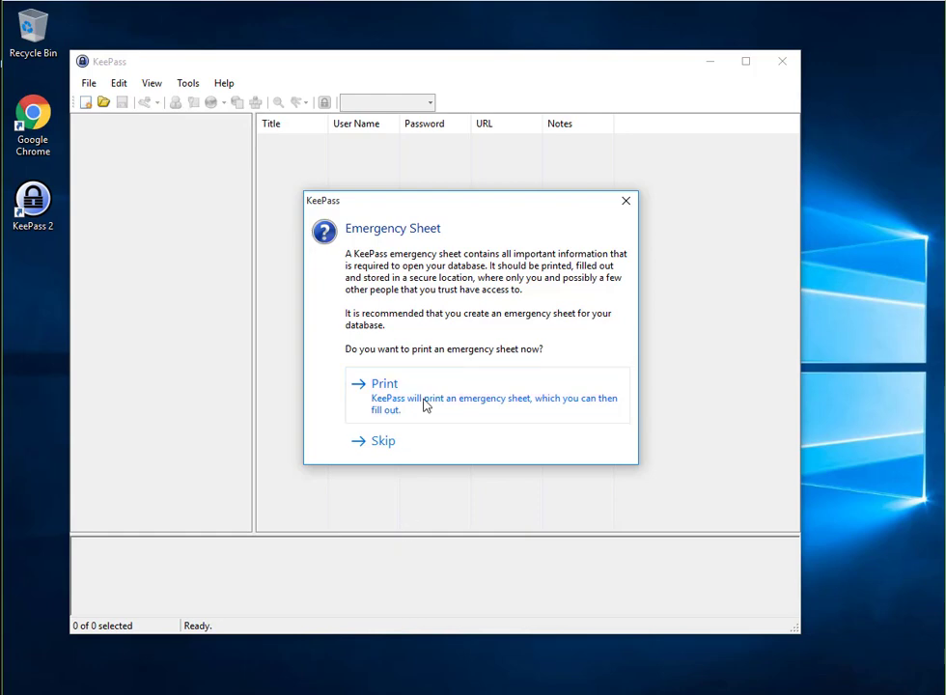
- Dismiss the emergency sheet offer, leaving the empty database open
{"action": "left_click", "coordinate": [383, 440]}
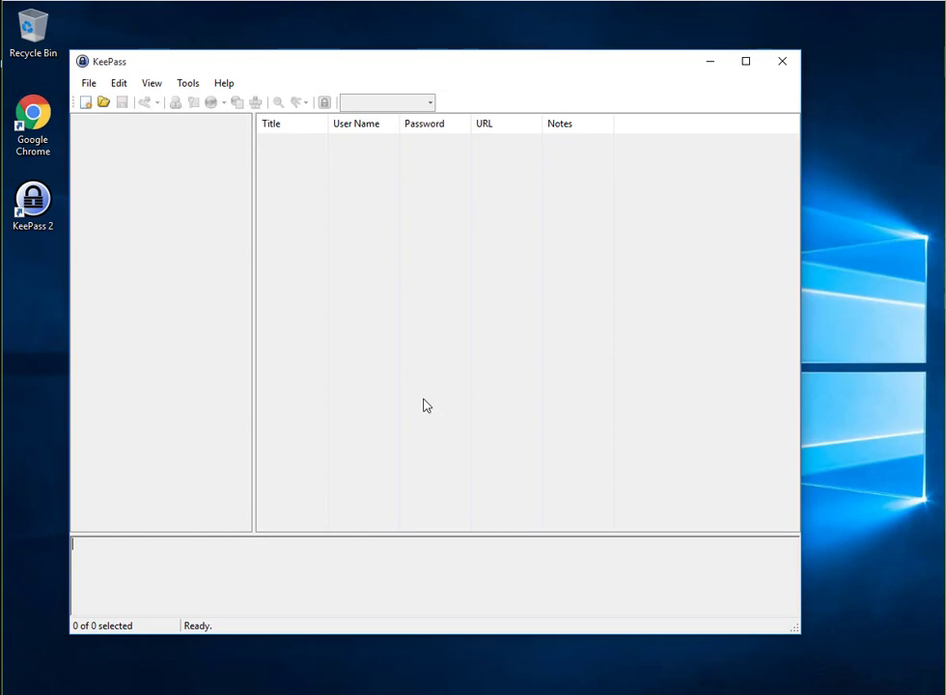